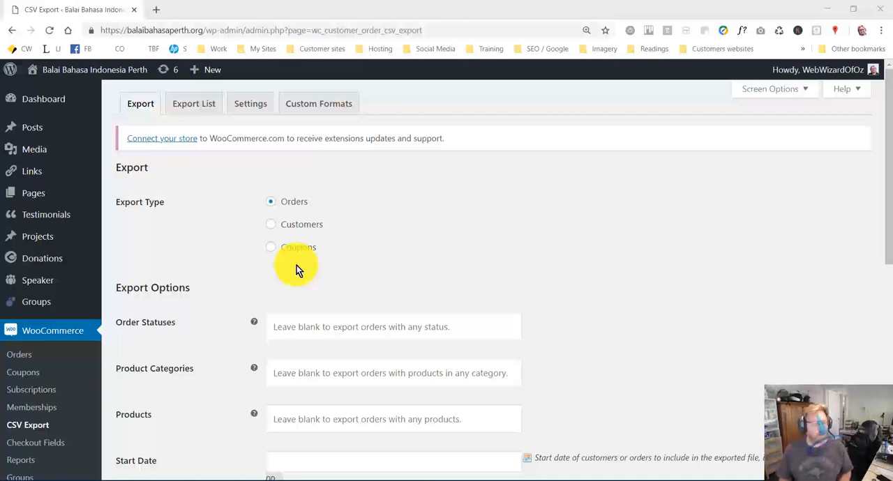
mouse_move(317, 277)
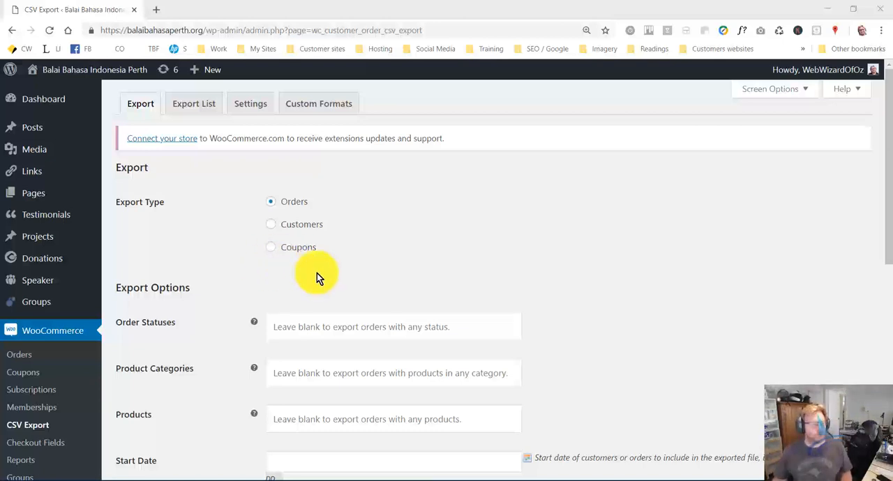
mouse_move(264, 244)
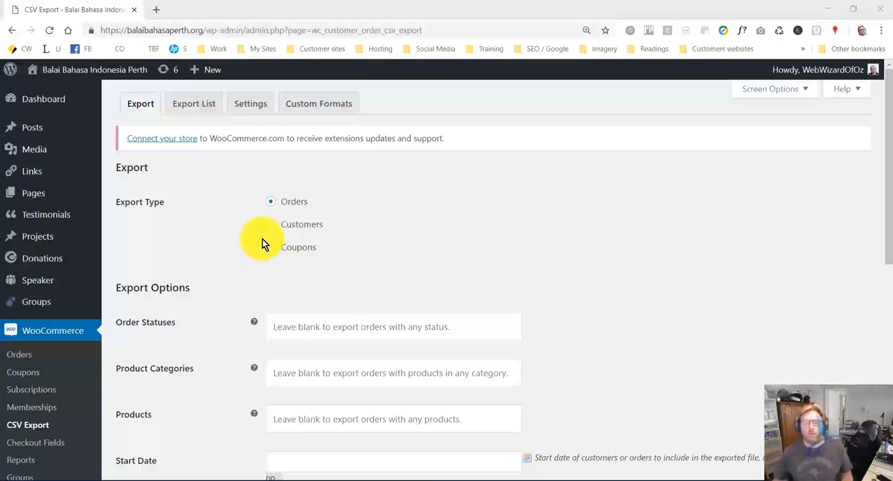
Step: Select Orders as the export type and browse product categories without choosing one
left_click(94, 69)
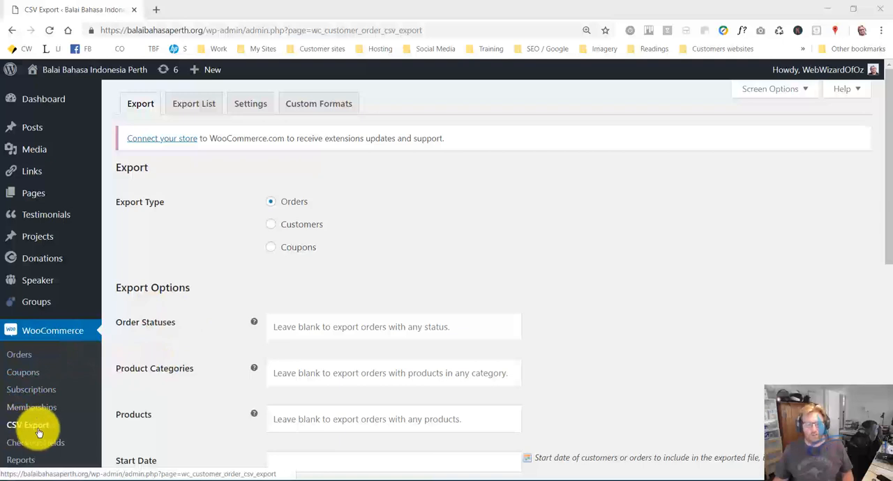
mouse_move(200, 202)
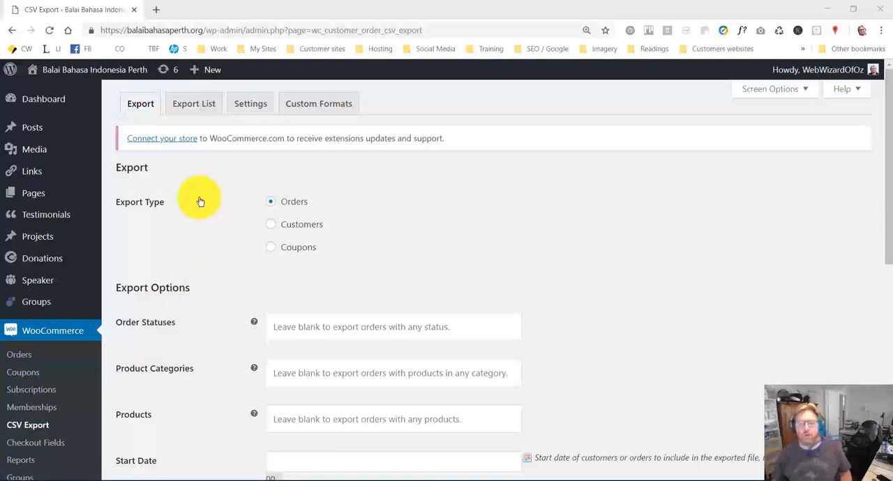
mouse_move(206, 169)
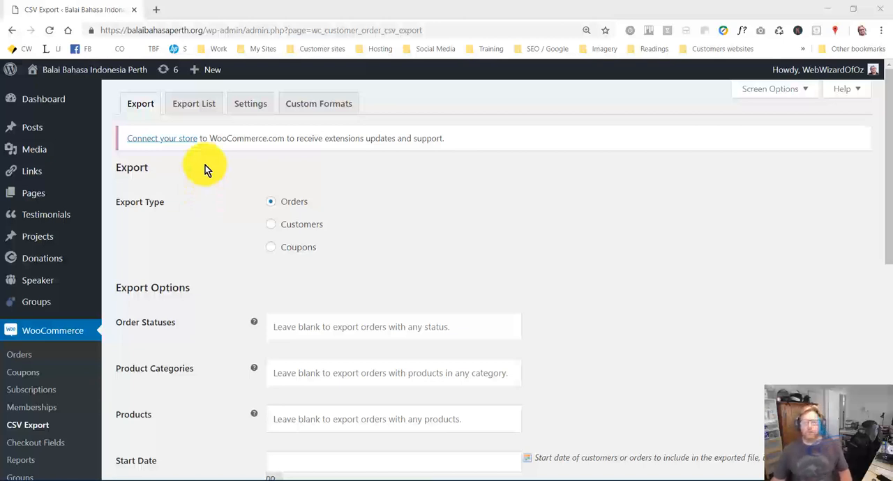
mouse_move(122, 112)
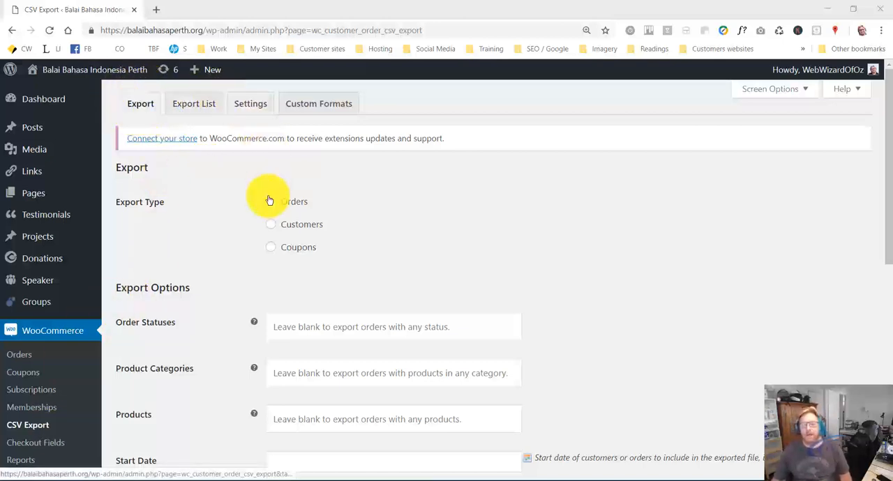
left_click(270, 201)
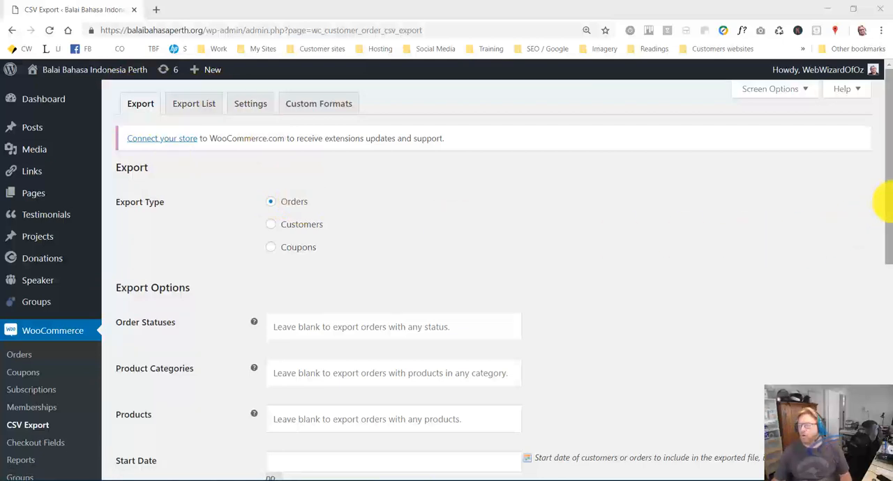
scroll("down", 3)
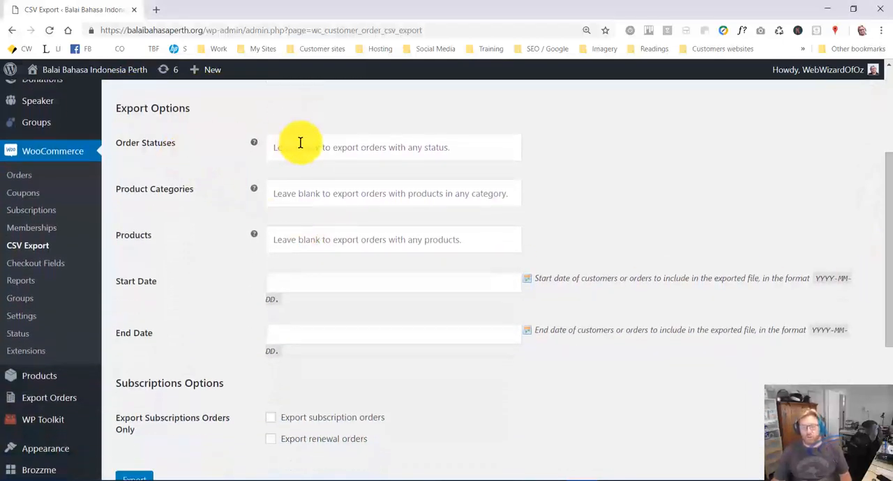
left_click(393, 147)
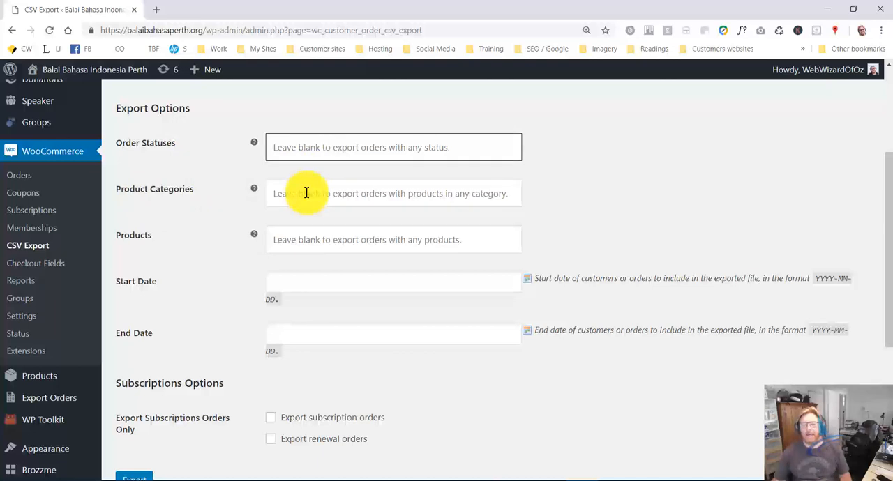
left_click(393, 193)
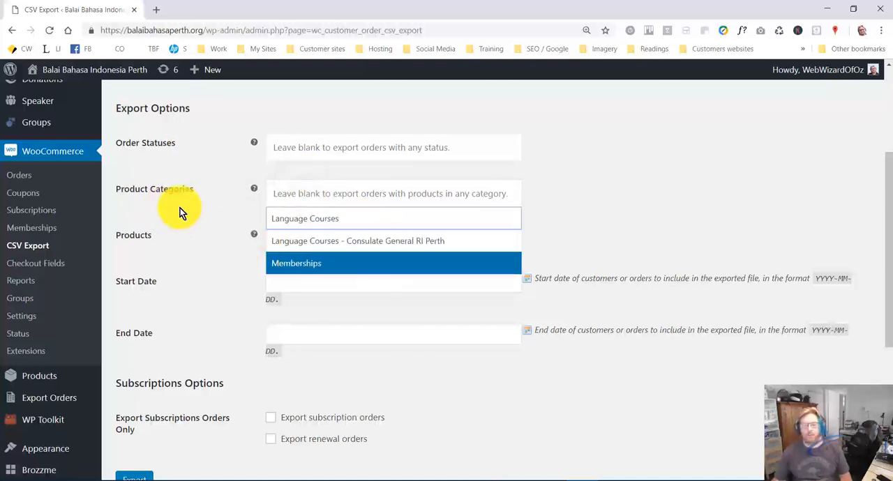
left_click(339, 240)
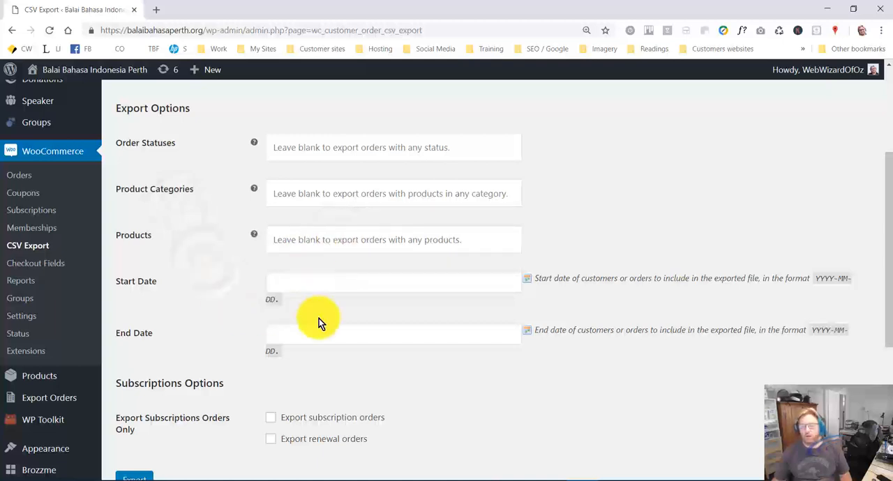
mouse_move(197, 362)
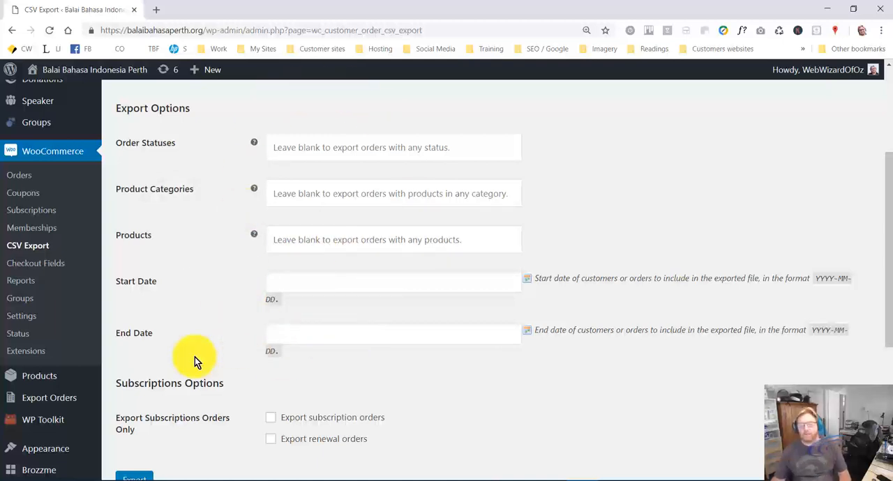
Step: Export all orders to CSV and open the downloaded file
scroll("down", 3)
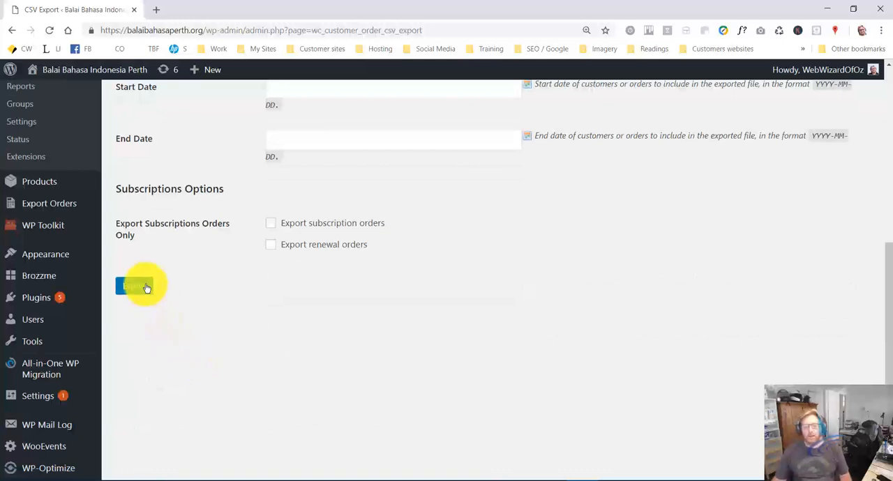
left_click(134, 286)
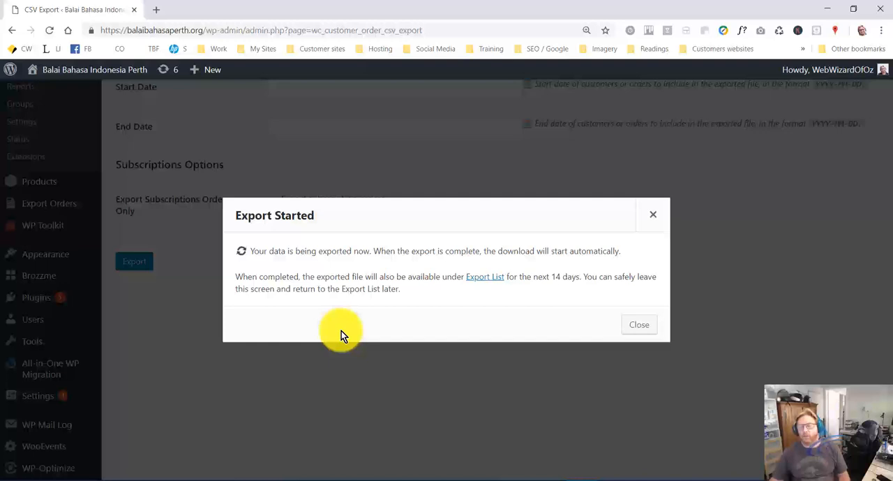
mouse_move(426, 349)
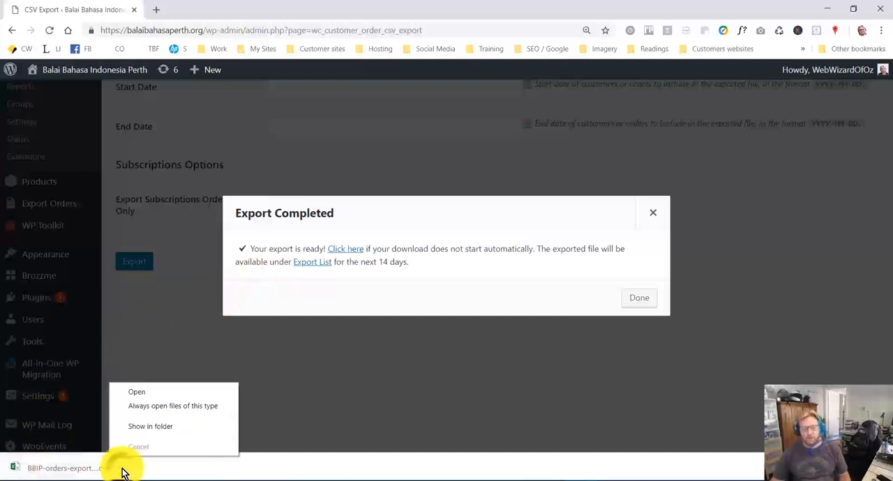
left_click(137, 392)
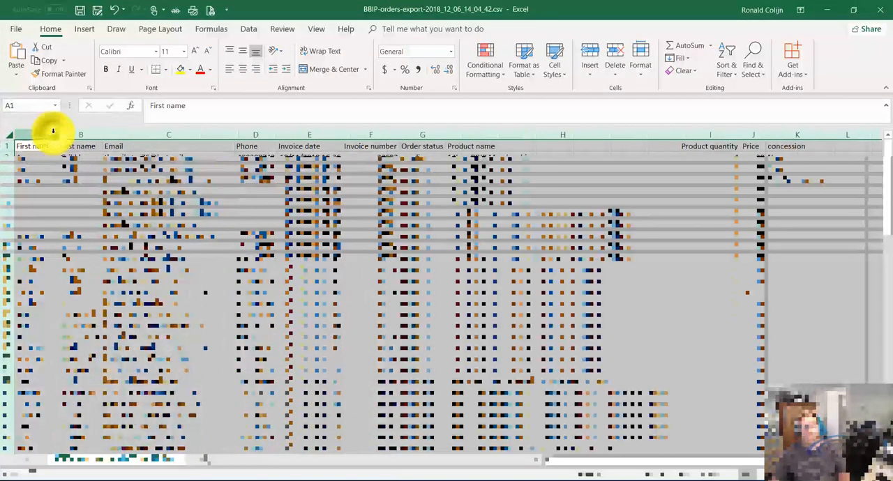
mouse_move(370, 160)
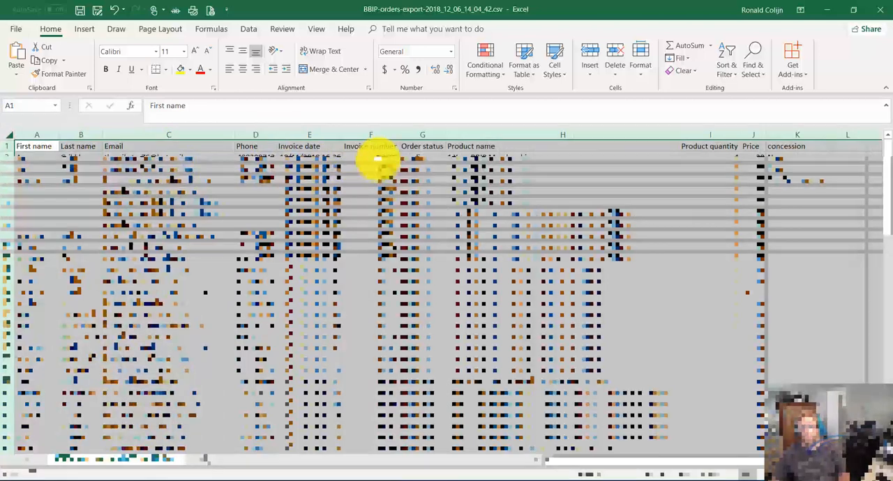
mouse_move(443, 152)
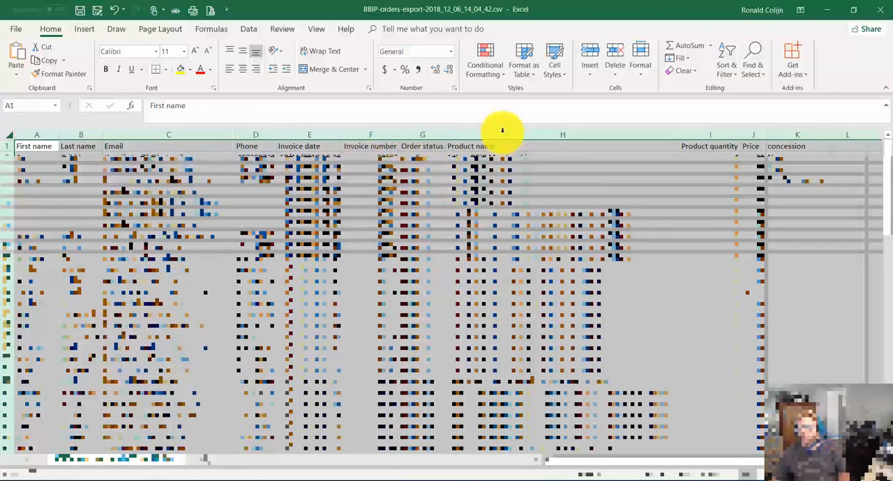
mouse_move(564, 311)
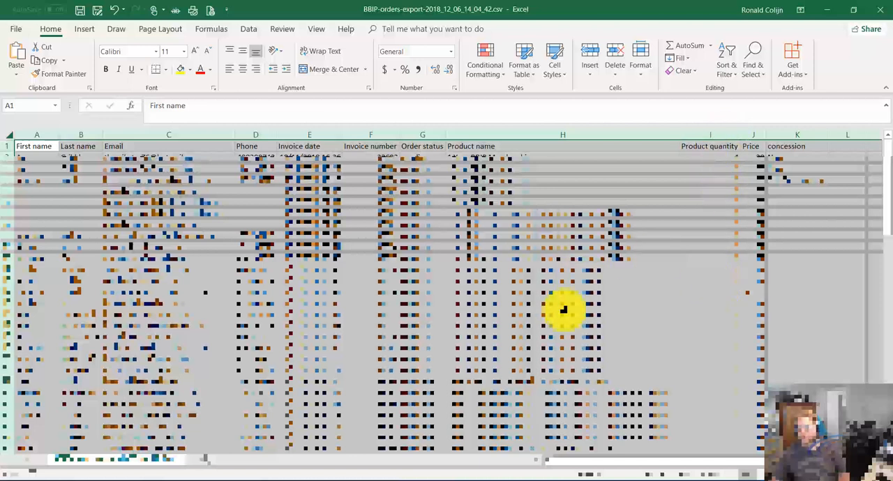
mouse_move(761, 324)
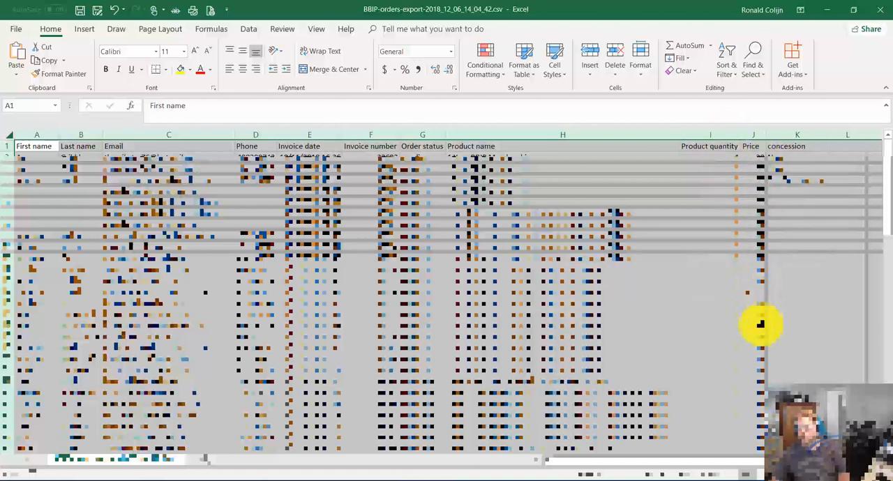
mouse_move(812, 227)
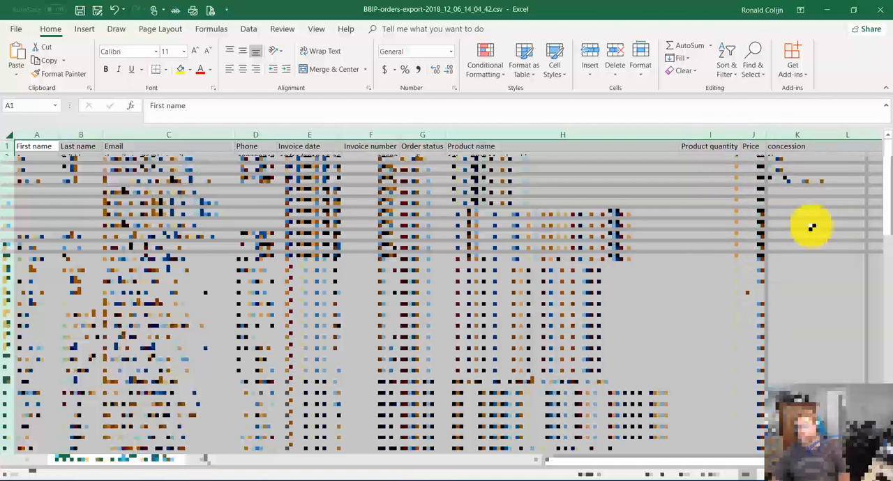
mouse_move(805, 214)
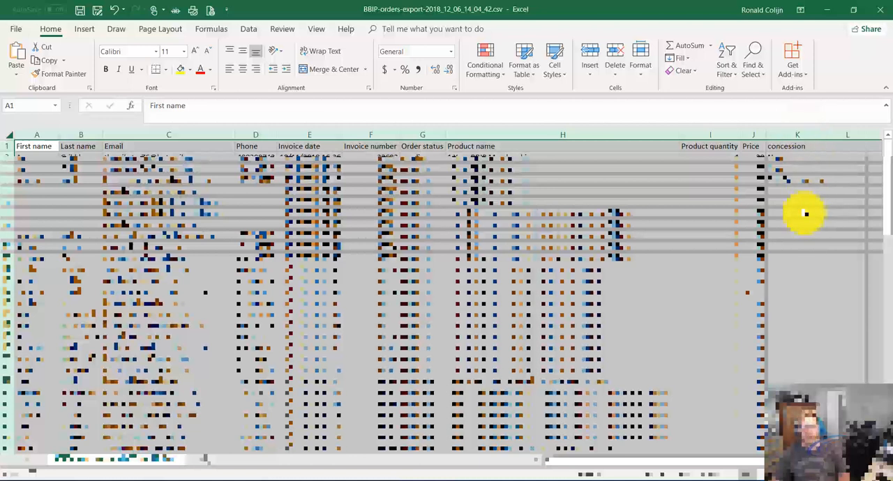
mouse_move(882, 14)
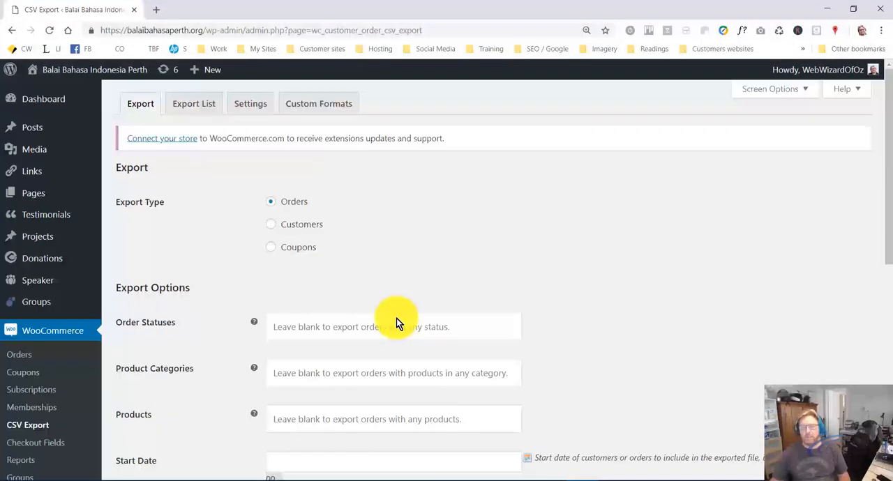
mouse_move(302, 228)
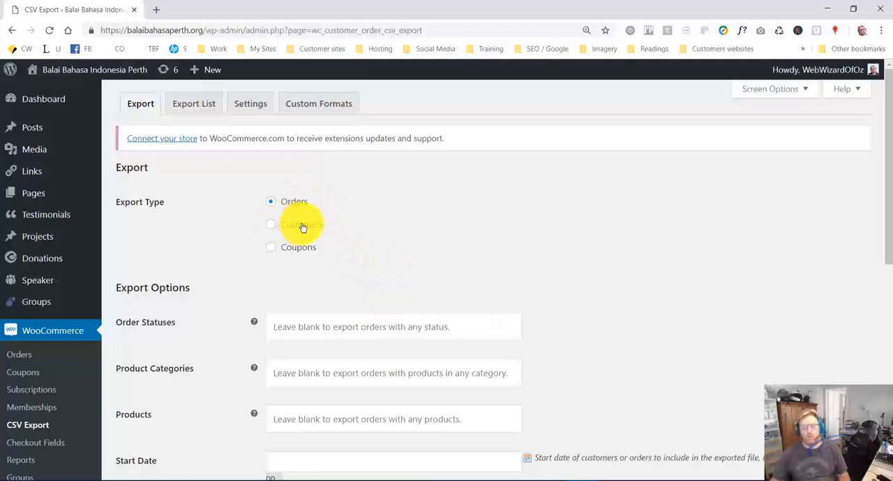
mouse_move(298, 282)
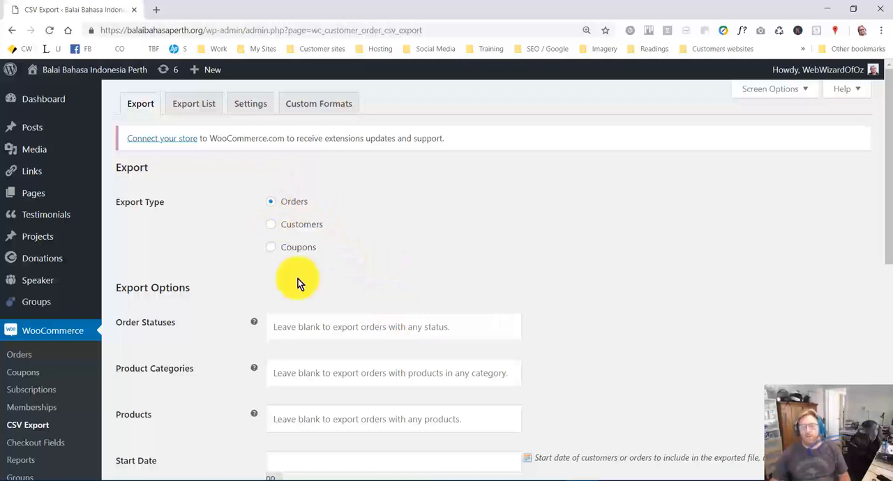
mouse_move(341, 267)
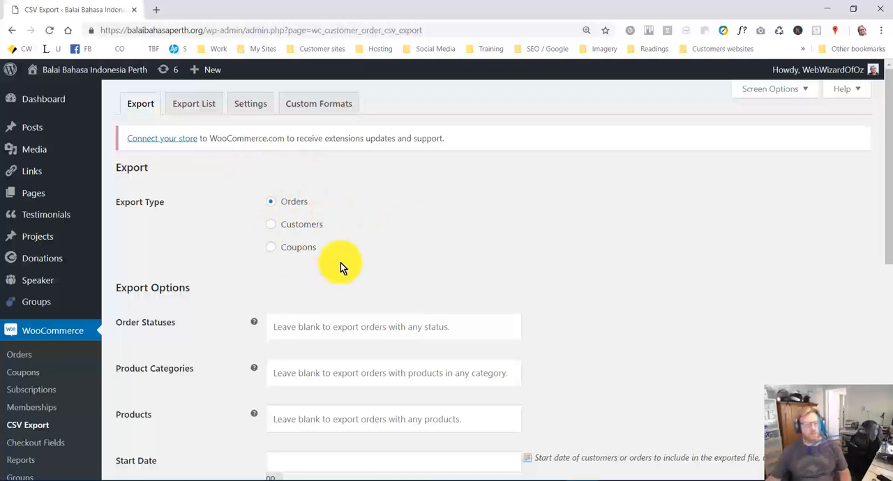
mouse_move(274, 232)
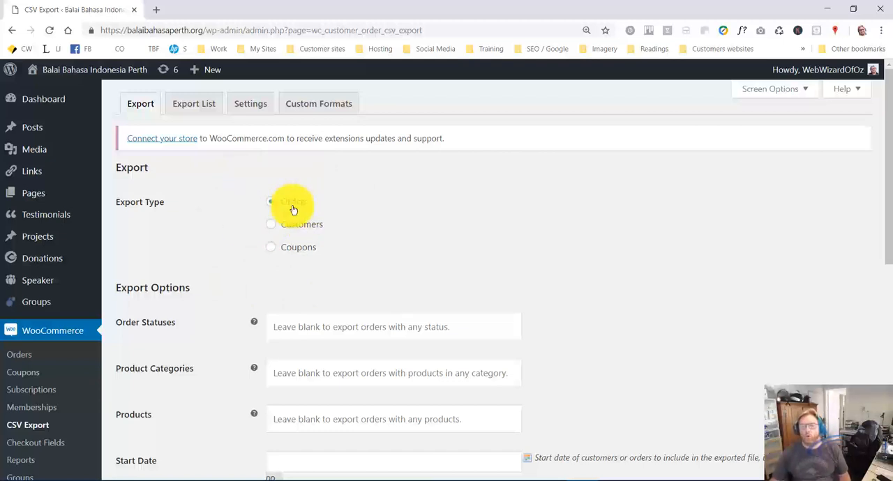
Step: Keep Orders selected as the export type on the Export form
left_click(270, 201)
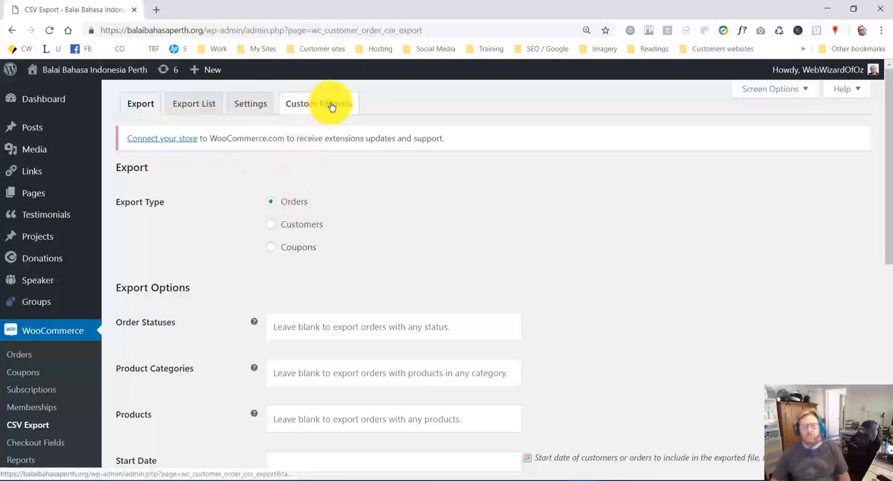
Step: Open the Orders custom format and scroll down to Column Mapping
left_click(319, 103)
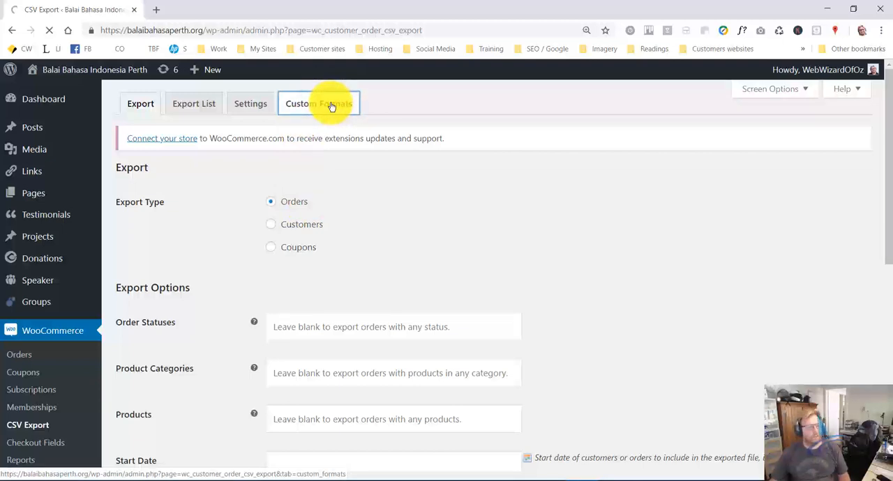
mouse_move(342, 134)
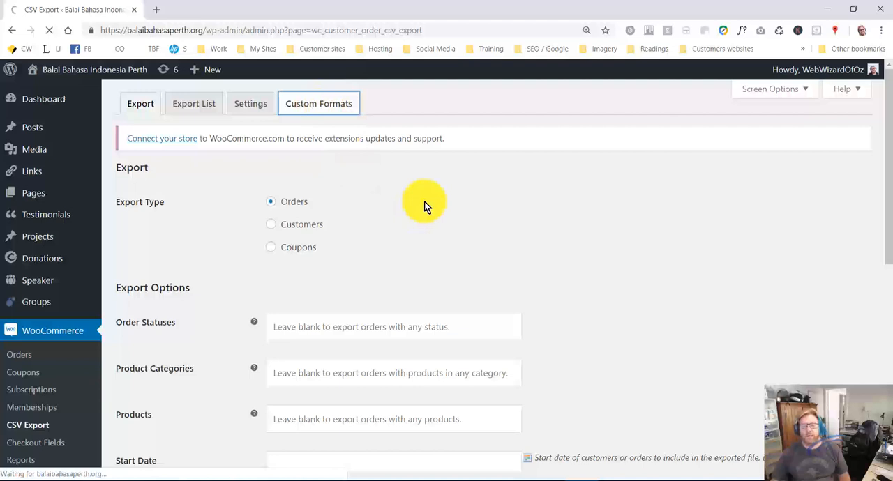
left_click(319, 104)
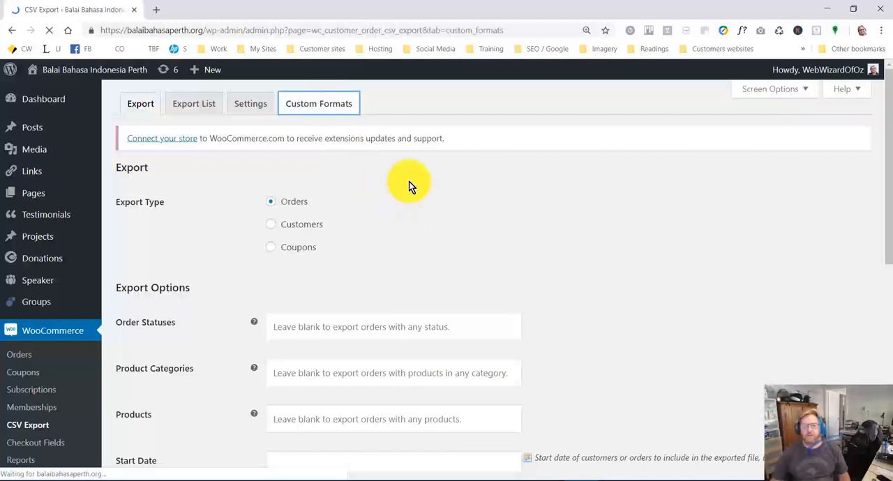
mouse_move(551, 166)
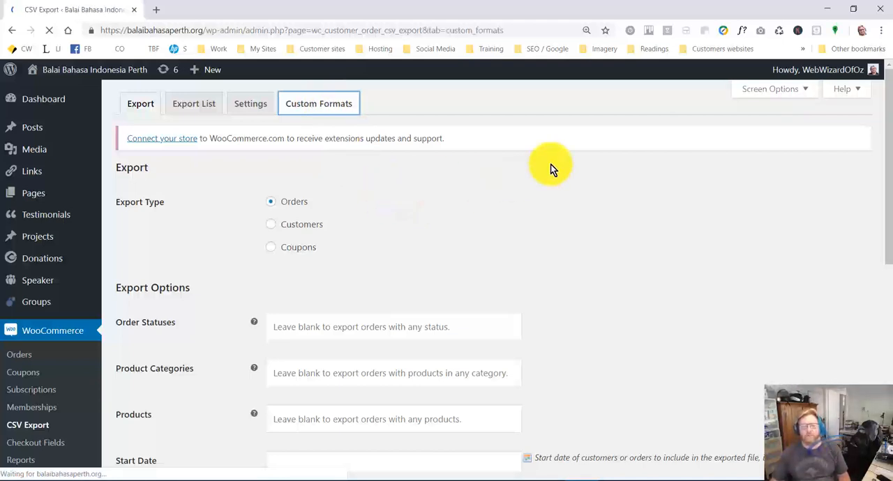
left_click(319, 103)
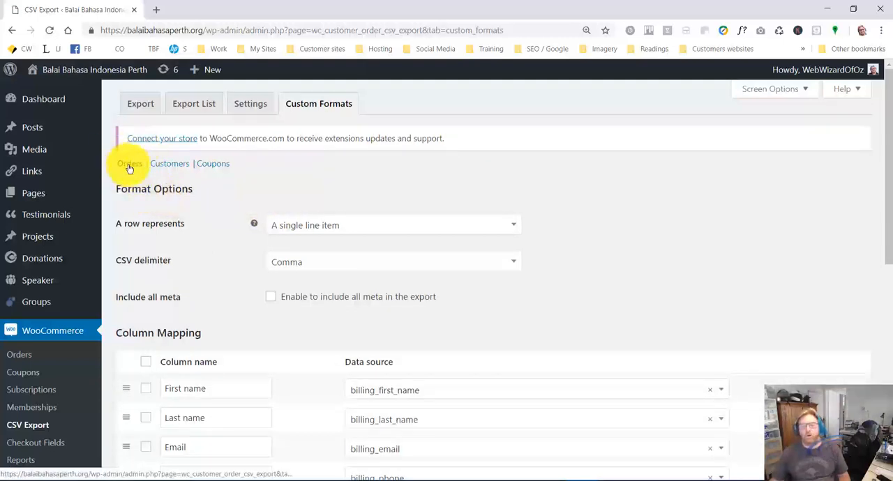
mouse_move(219, 169)
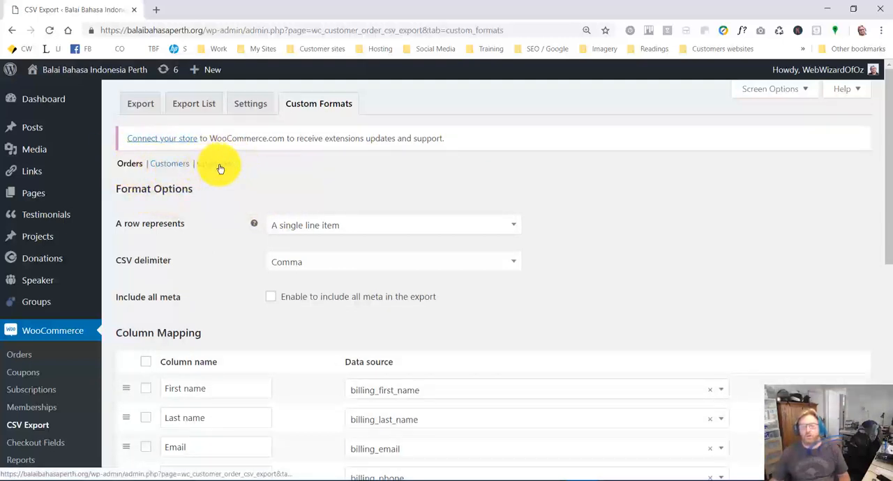
mouse_move(244, 167)
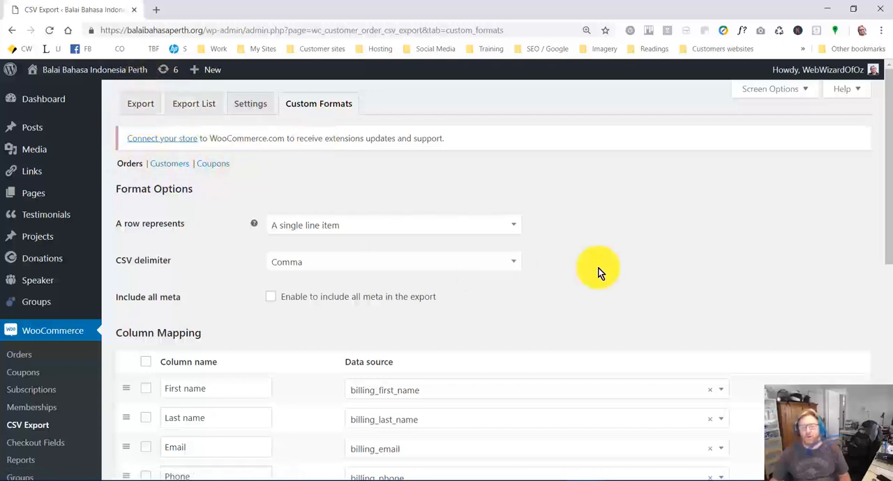
mouse_move(863, 194)
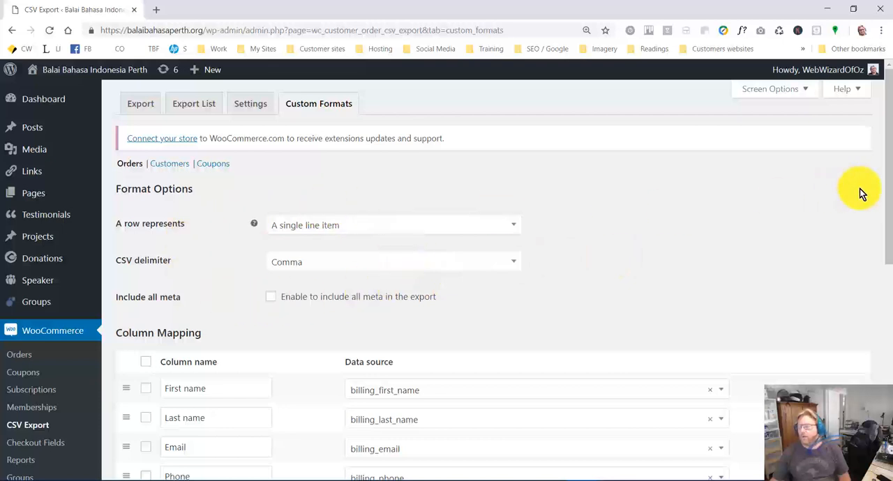
scroll("down", 3)
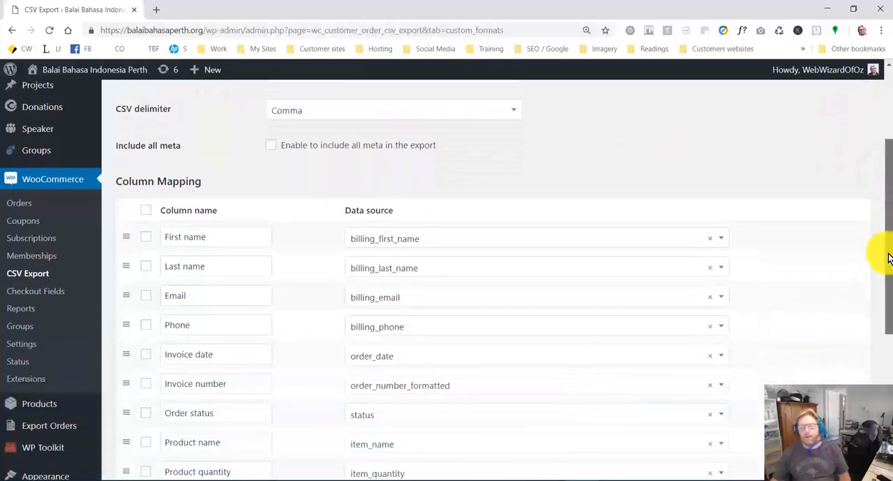
scroll("down", 3)
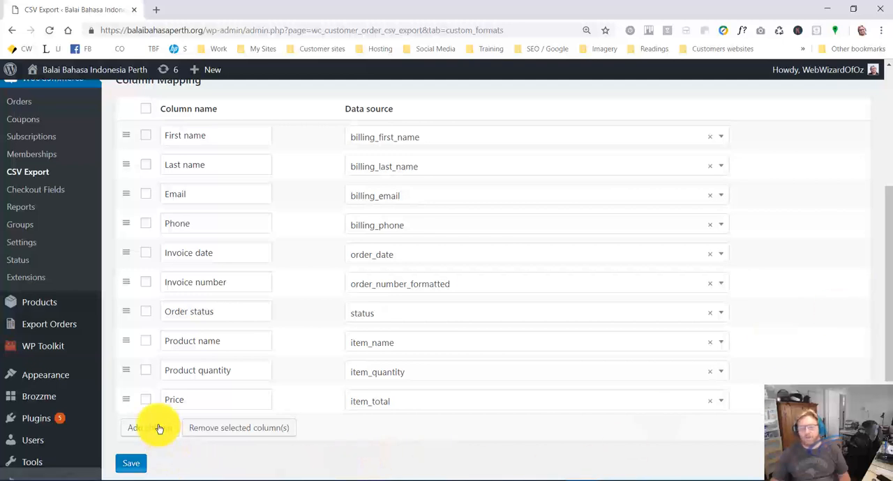
Step: Add a column named Note using order_notes as its data source
left_click(149, 428)
type("N")
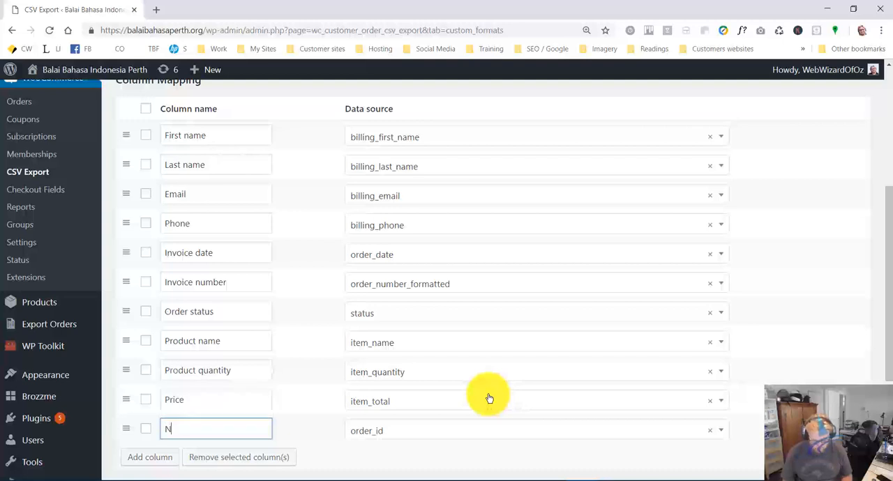
type("ote")
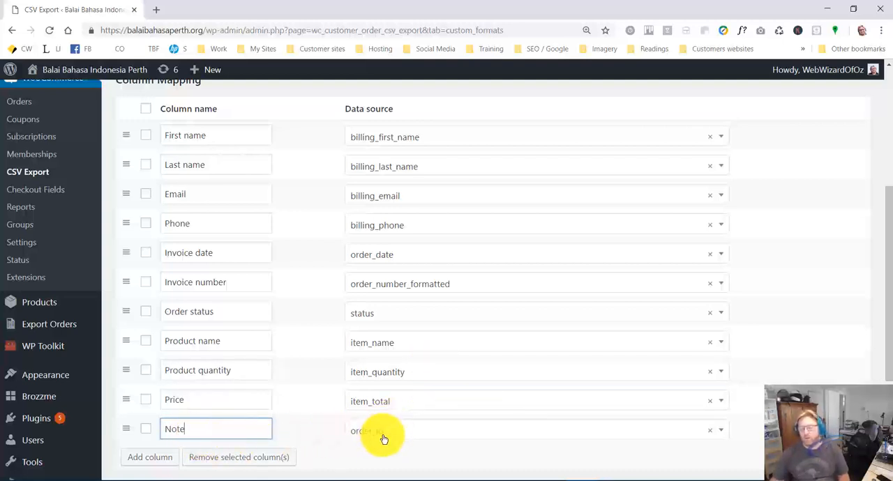
left_click(533, 282)
type("n")
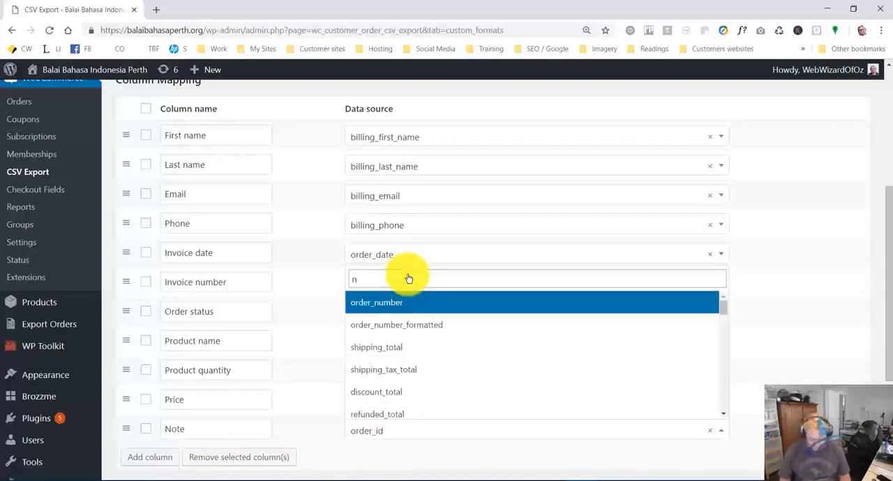
left_click(397, 325)
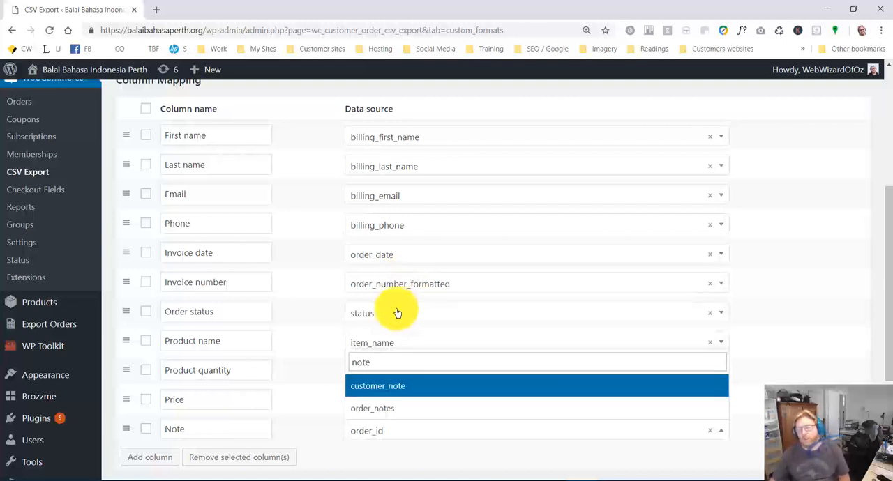
left_click(372, 408)
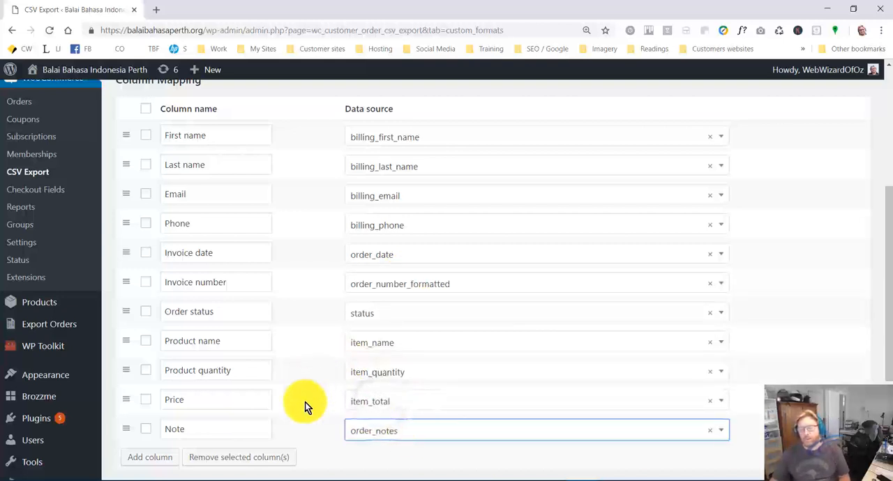
scroll("down", 3)
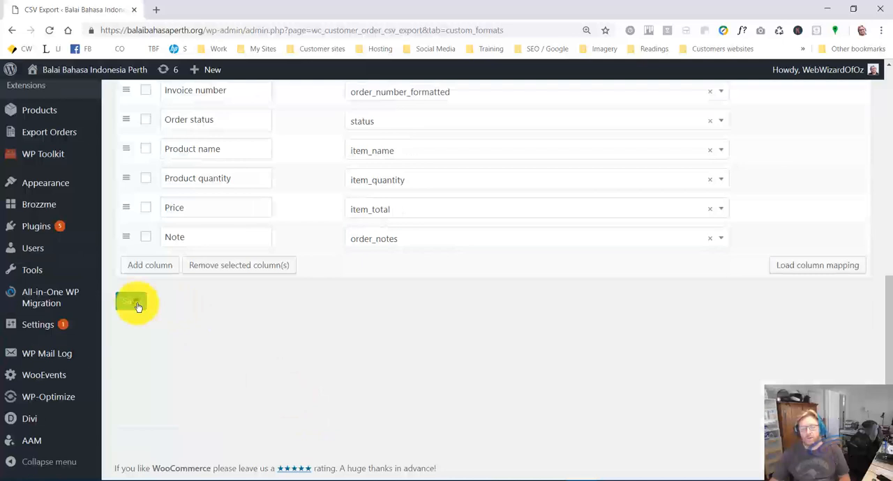
Step: Save the Note column mapping and go back to the Export screen
left_click(138, 307)
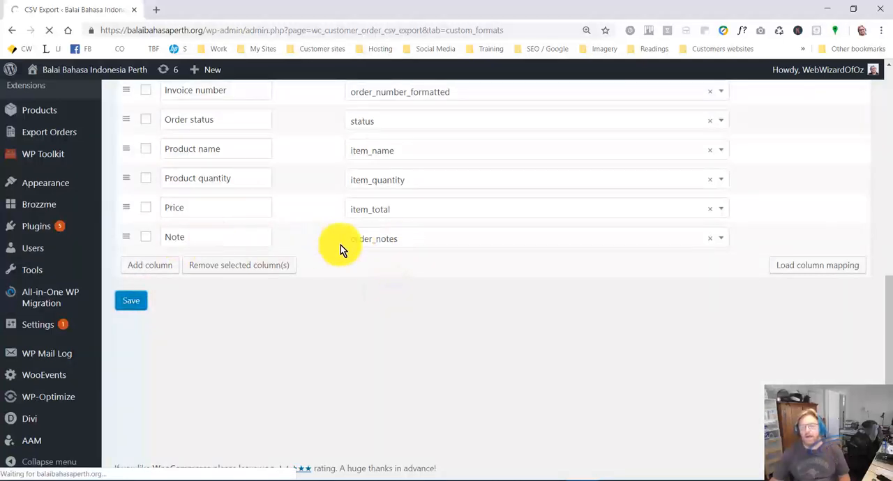
mouse_move(462, 341)
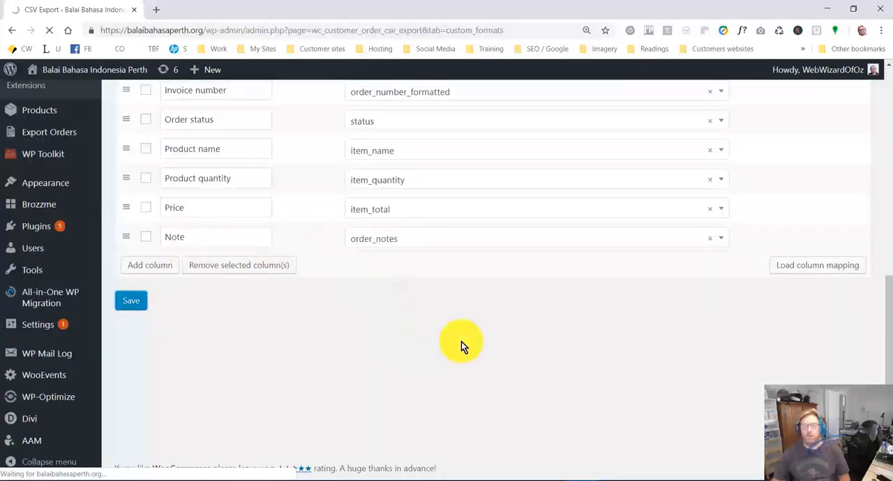
mouse_move(466, 329)
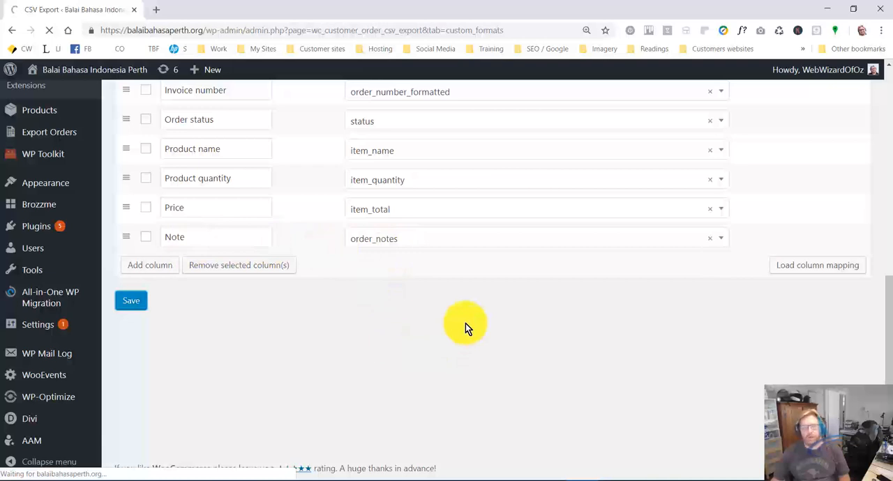
mouse_move(447, 331)
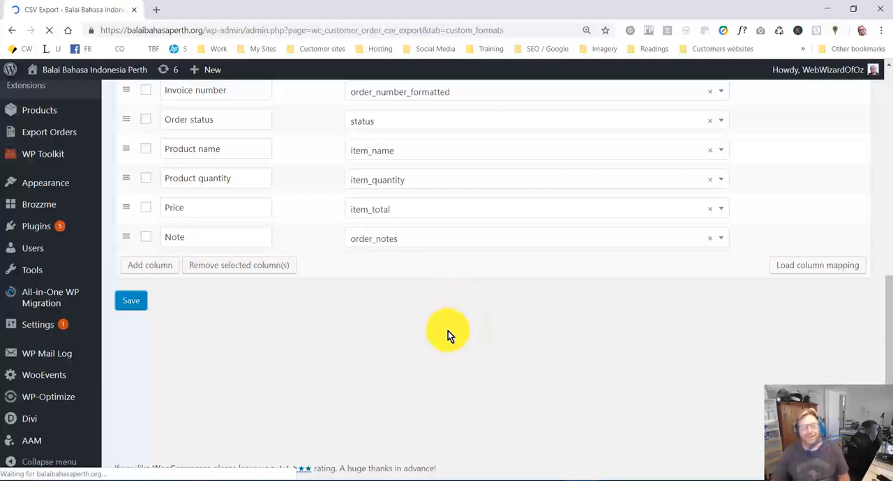
left_click(131, 300)
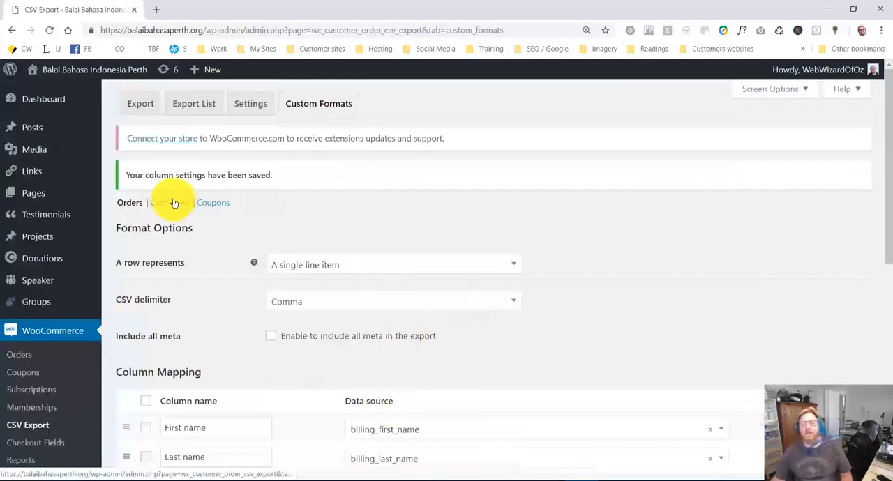
left_click(140, 103)
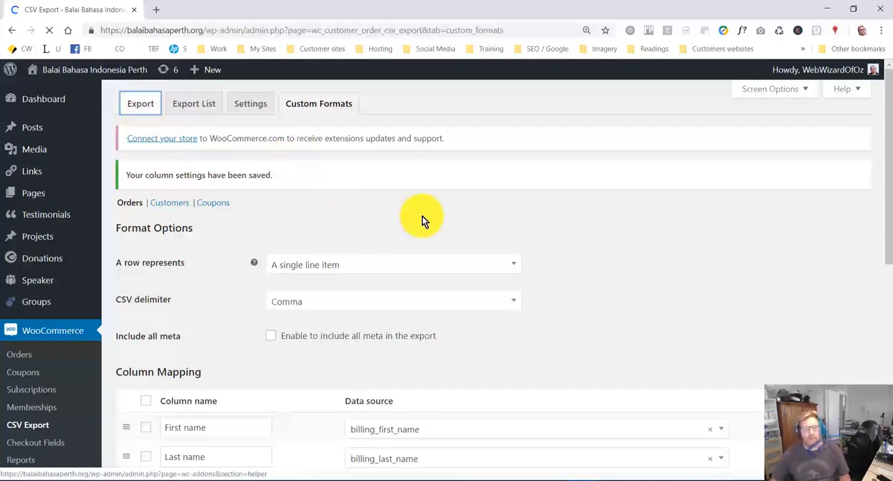
left_click(141, 104)
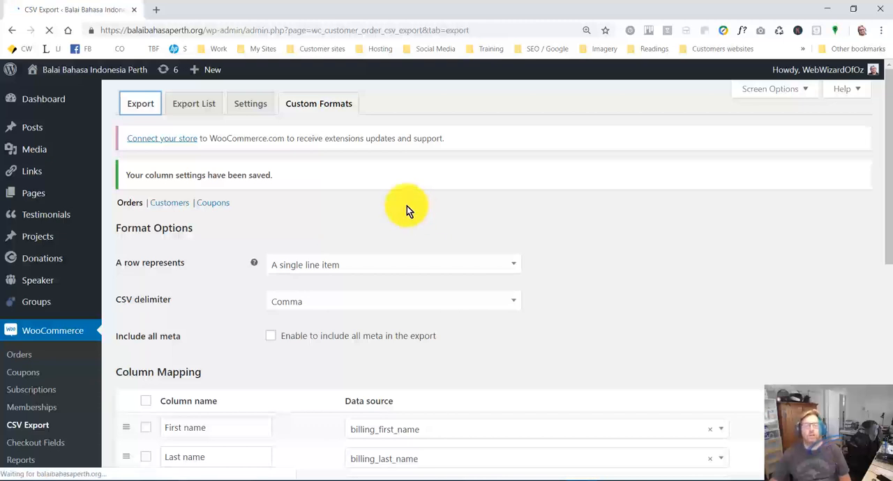
Step: Re-export Orders to CSV and dismiss the Export Completed notice
left_click(140, 103)
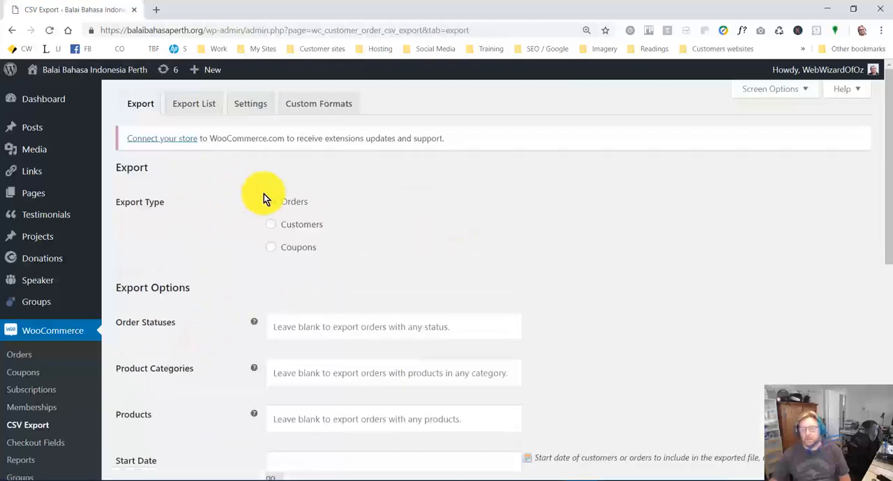
left_click(270, 201)
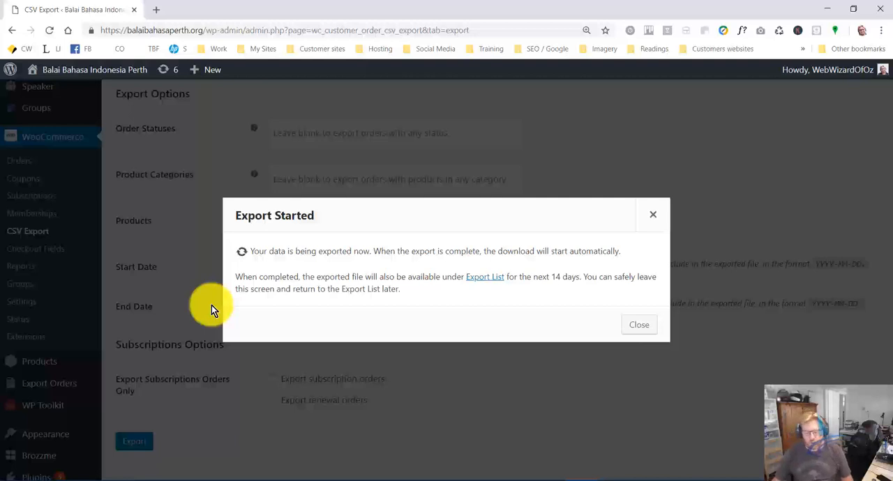
mouse_move(489, 352)
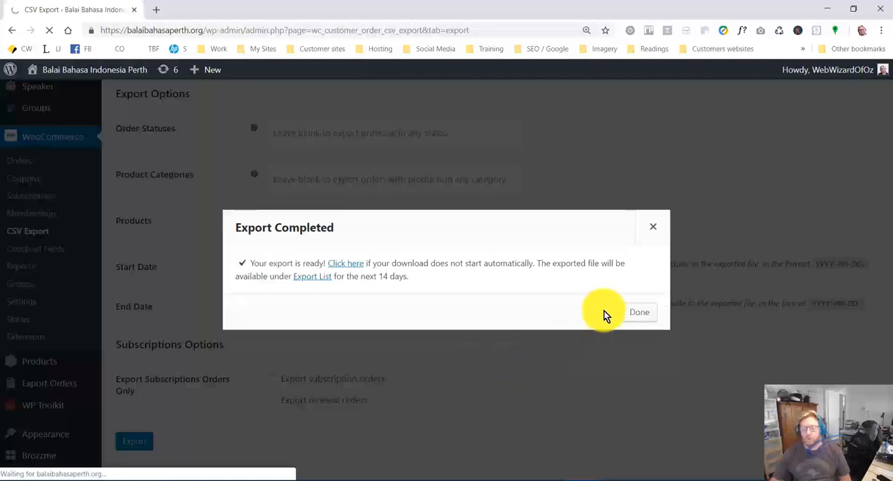
mouse_move(252, 286)
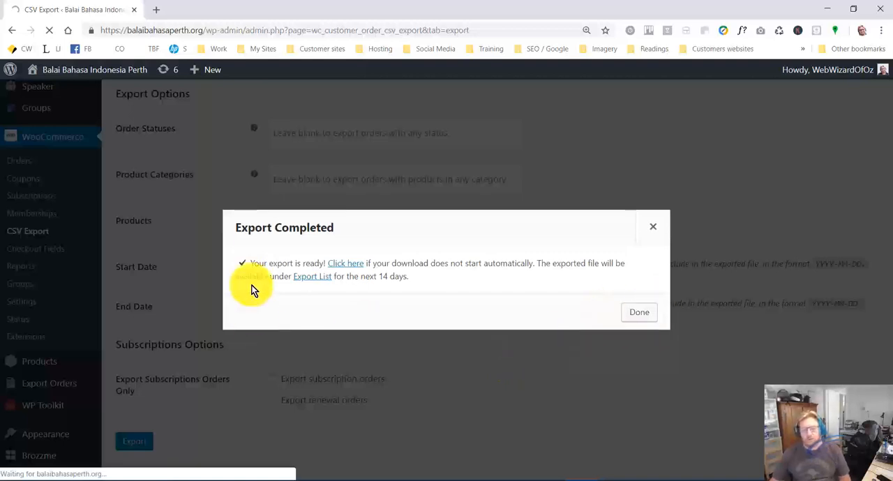
left_click(638, 312)
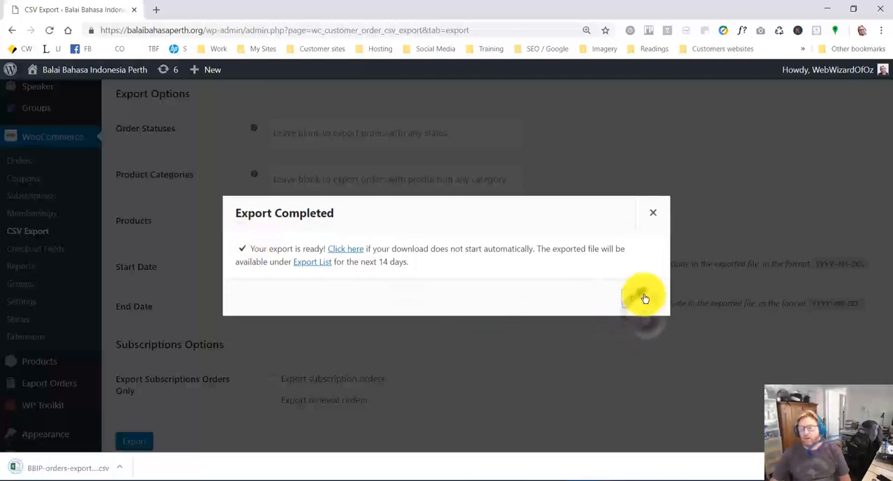
left_click(652, 212)
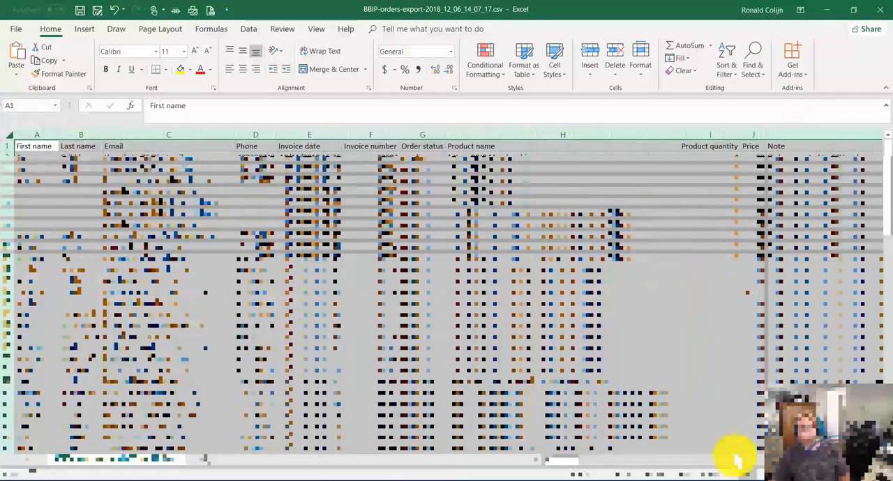
Step: Scroll the Excel sheet right past Price to the Note column
scroll("right", 3)
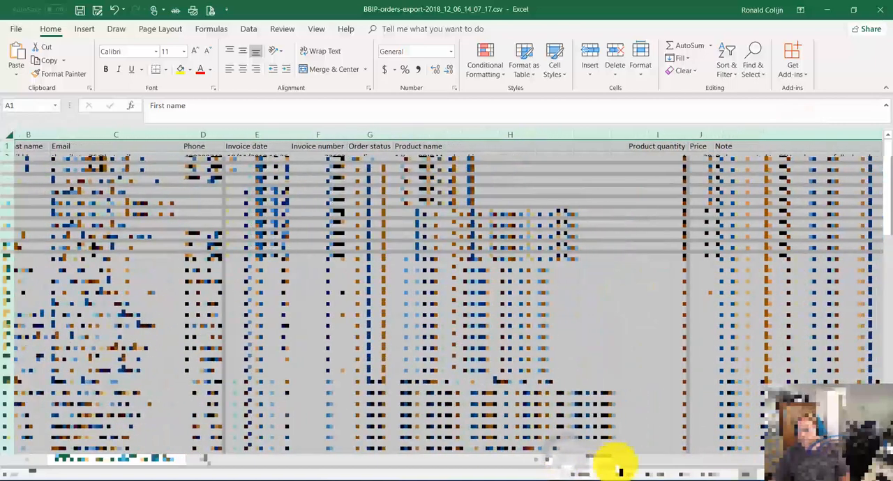
scroll("right", 3)
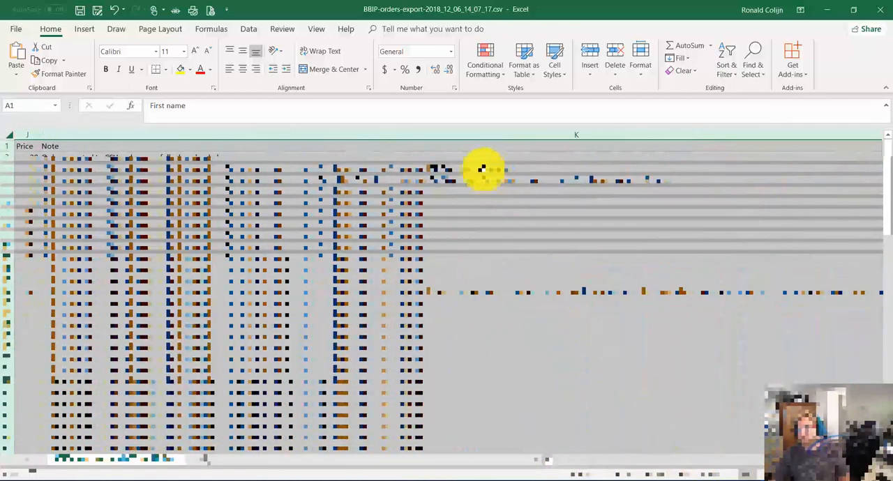
mouse_move(445, 258)
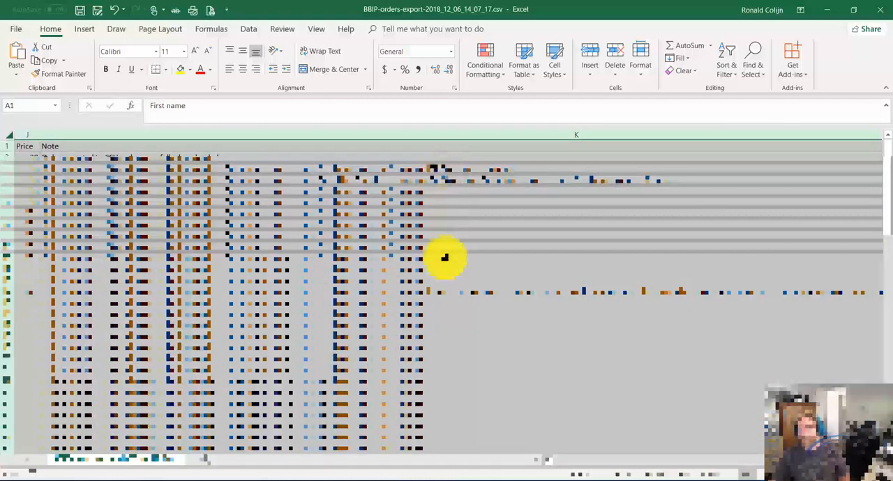
mouse_move(523, 364)
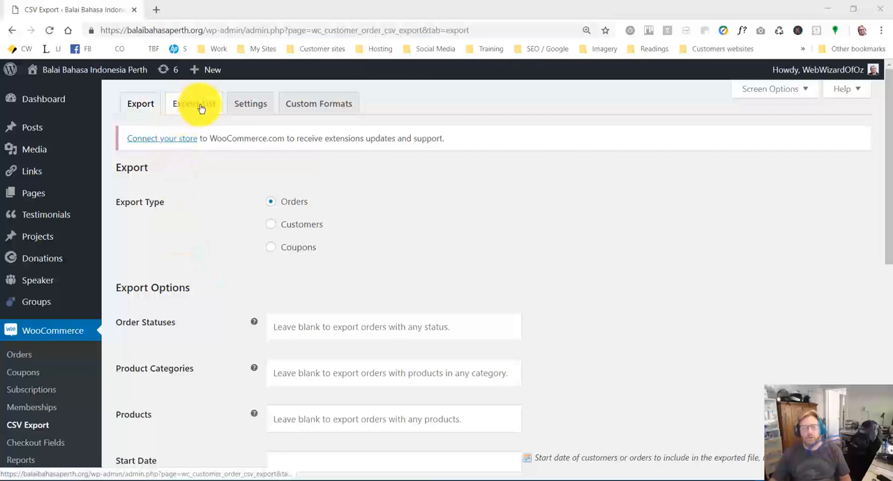
Step: Show the Export List with both orders CSV exports, newest first
left_click(194, 103)
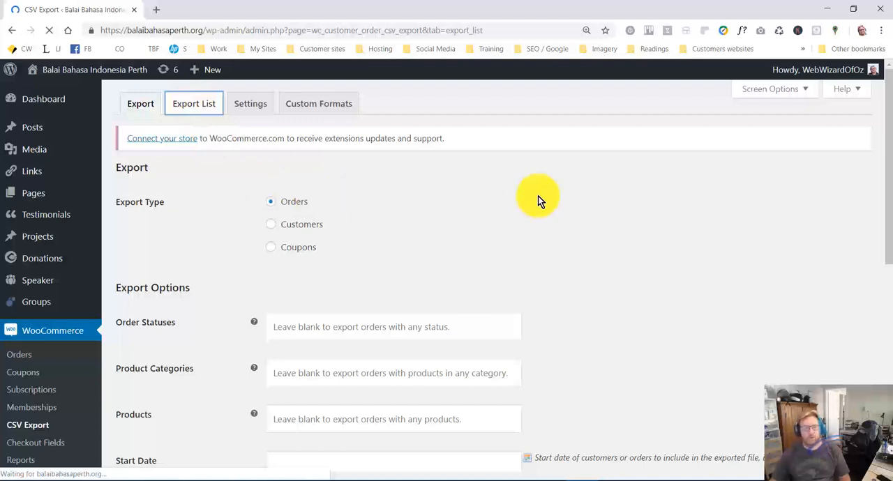
left_click(193, 103)
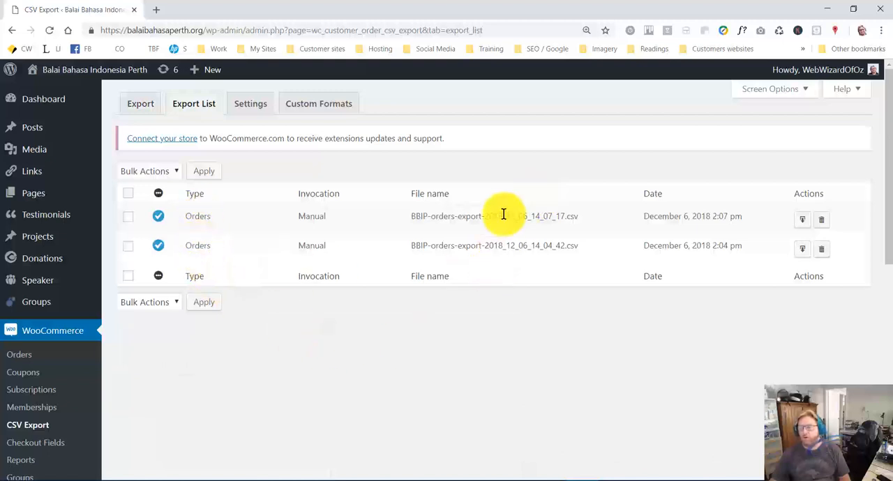
mouse_move(802, 220)
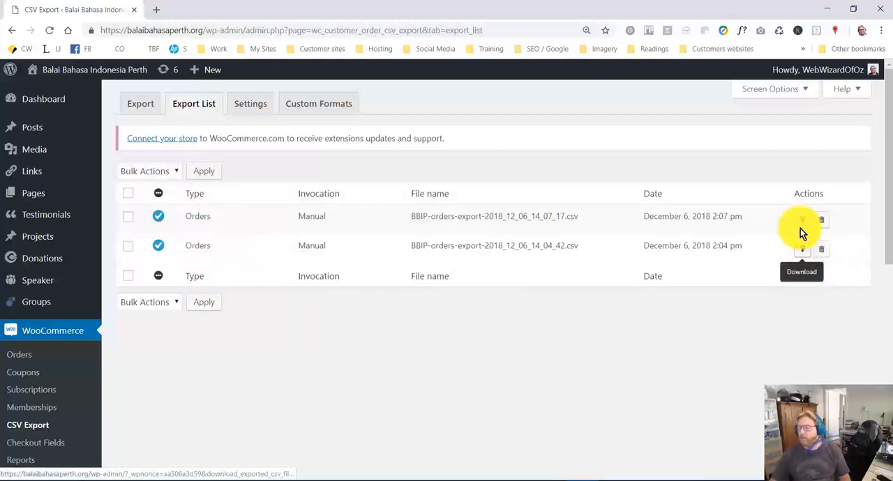
mouse_move(195, 366)
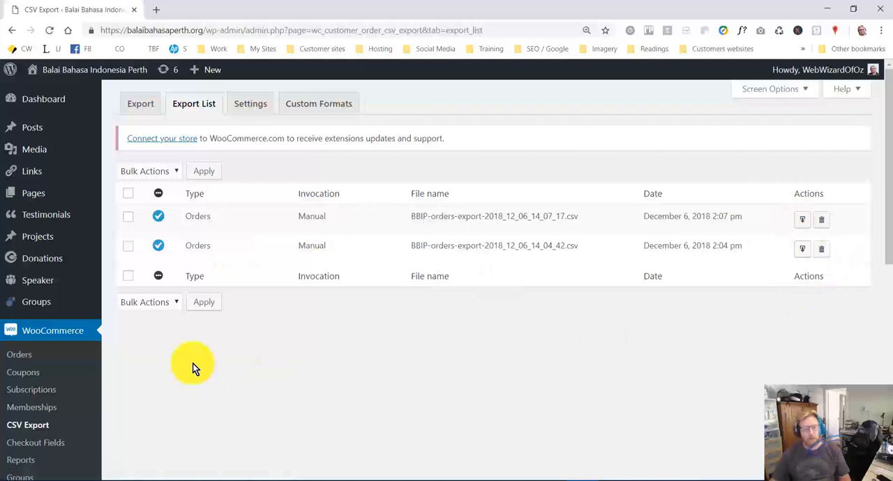
mouse_move(264, 183)
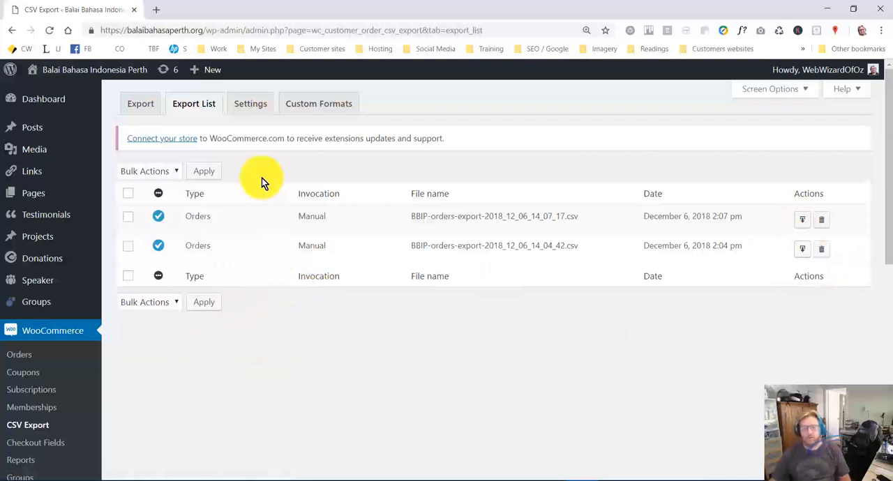
mouse_move(140, 103)
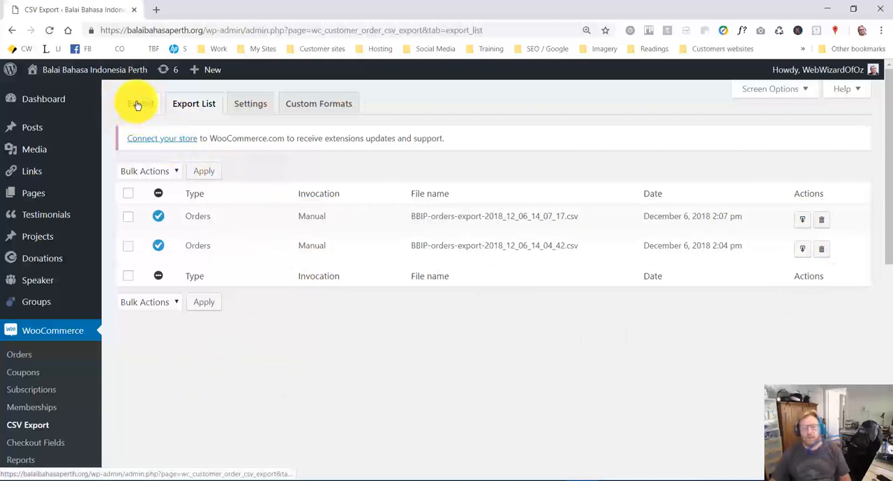
Step: Go through the Export screen to the Orders Custom Formats column mapping
left_click(137, 104)
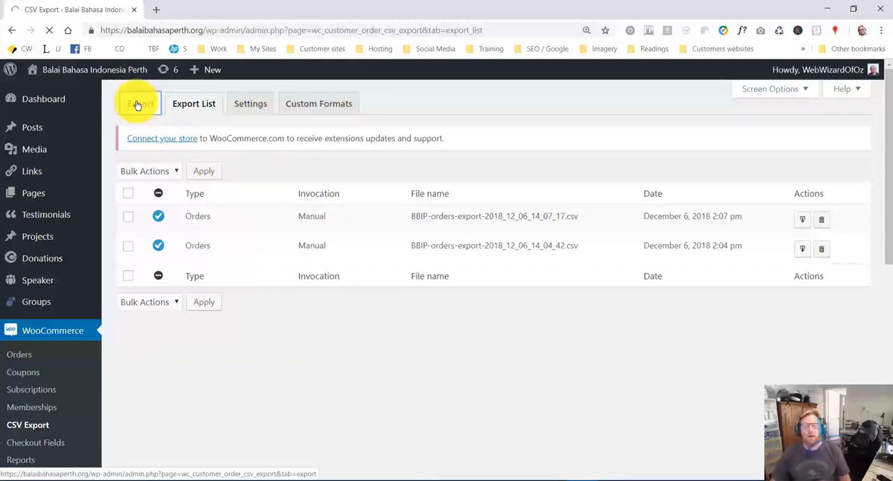
left_click(138, 103)
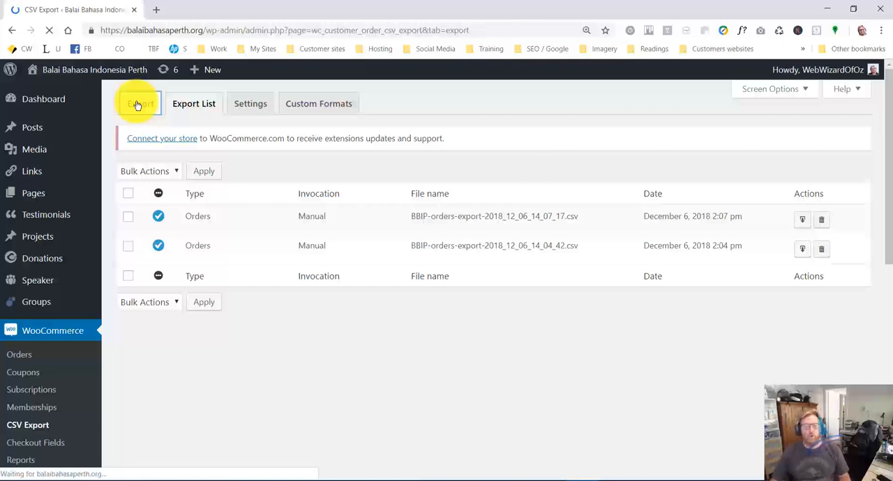
left_click(141, 103)
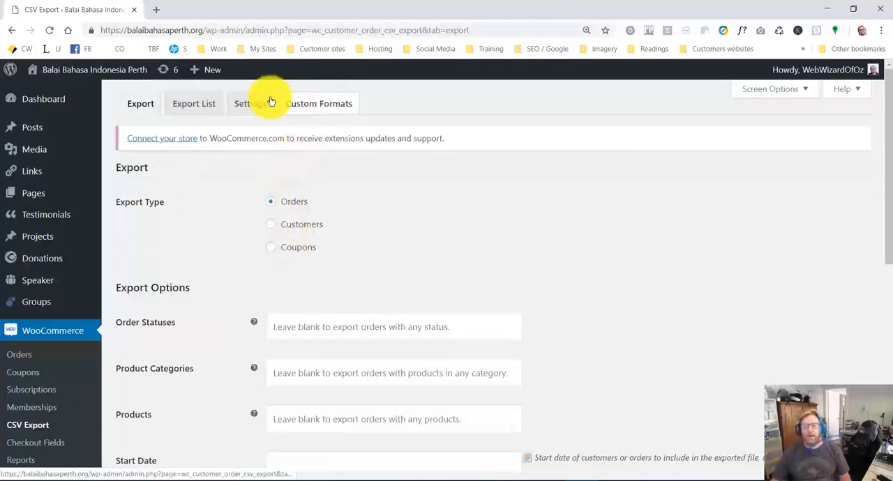
left_click(318, 103)
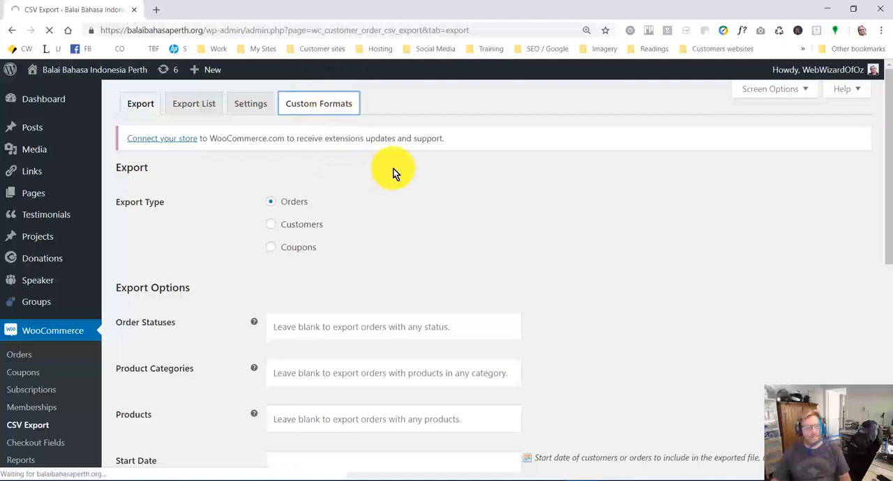
left_click(319, 103)
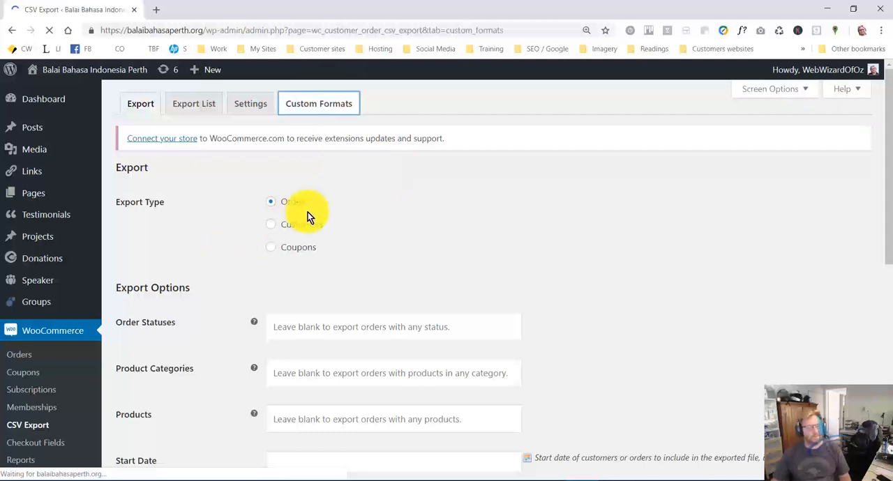
left_click(318, 103)
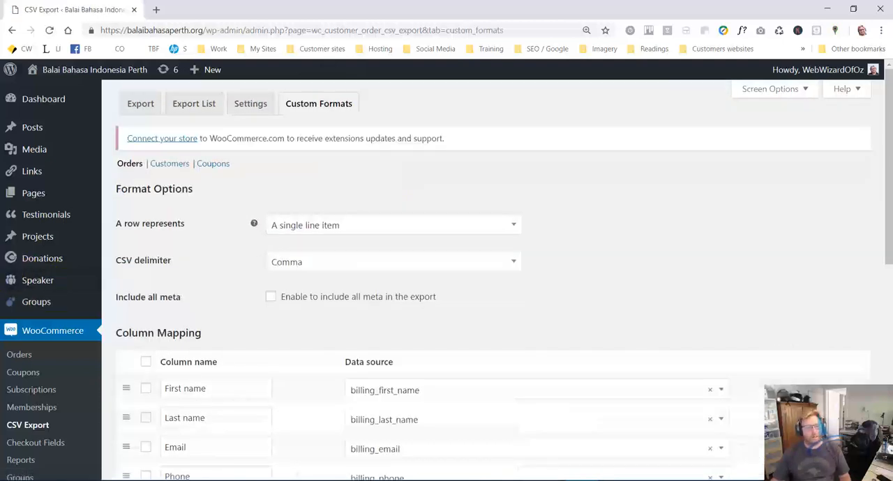